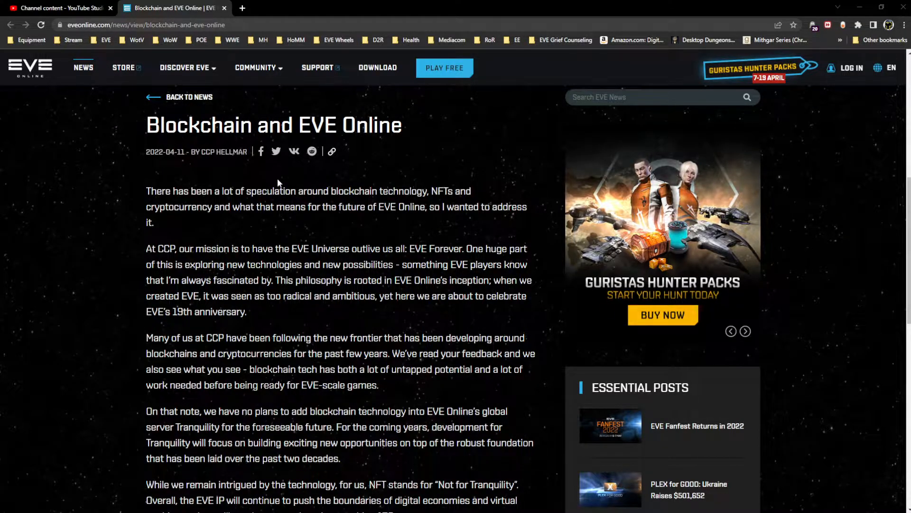
# Highlight a word, scroll down the article, and clear the 'foreseeable future' highlight.
pyautogui.doubleClick(269, 191)
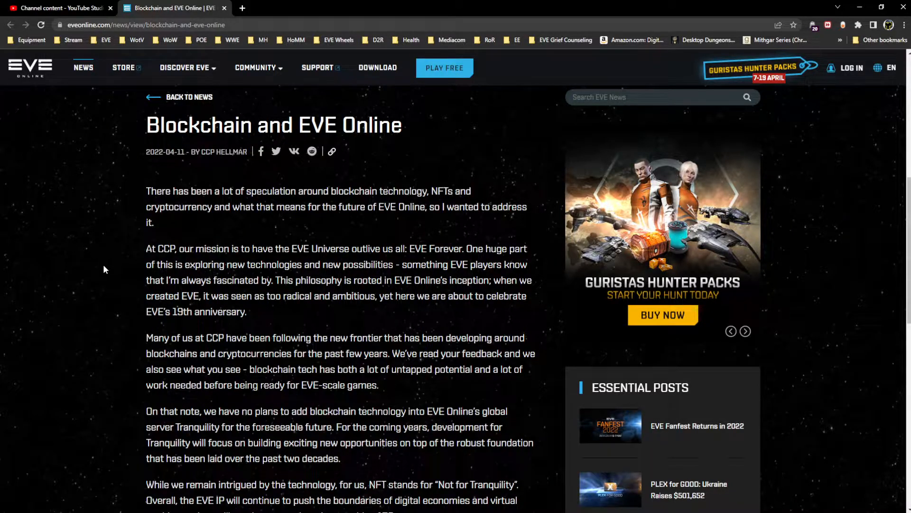
pyautogui.moveTo(279, 318)
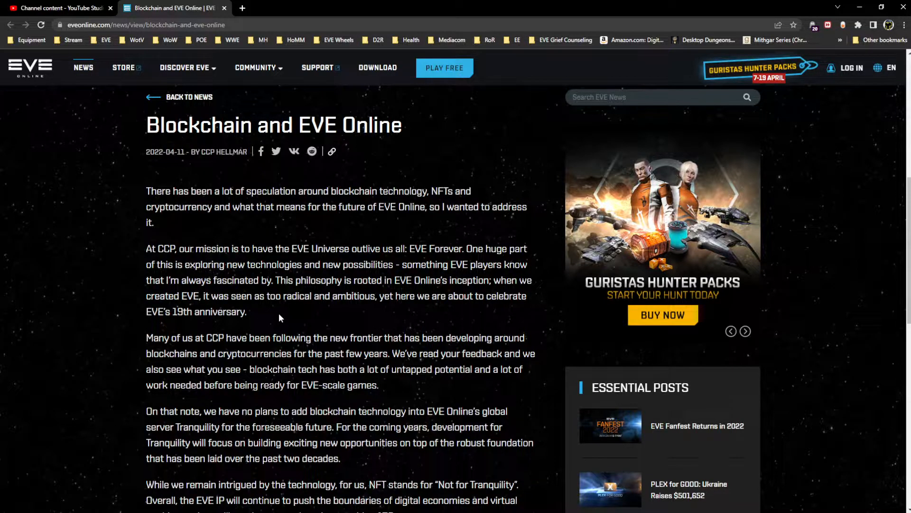
pyautogui.moveTo(420, 385)
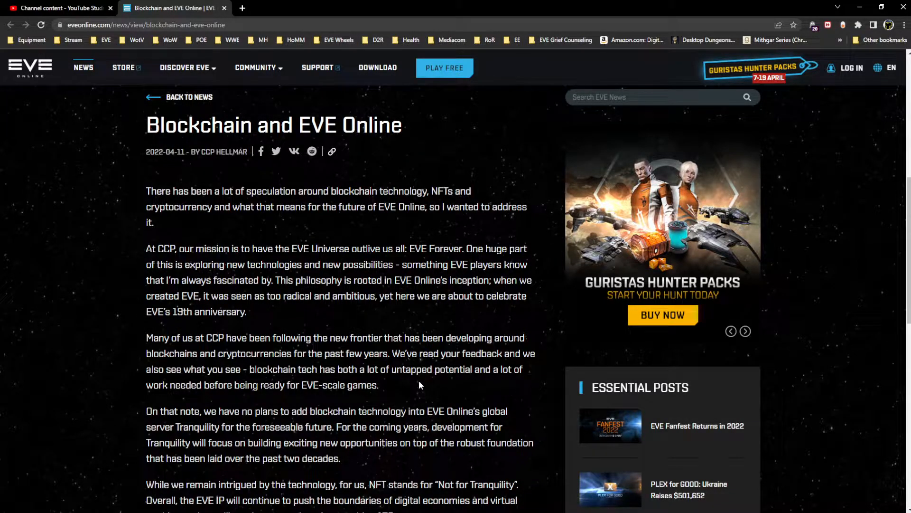
pyautogui.scroll(-3)
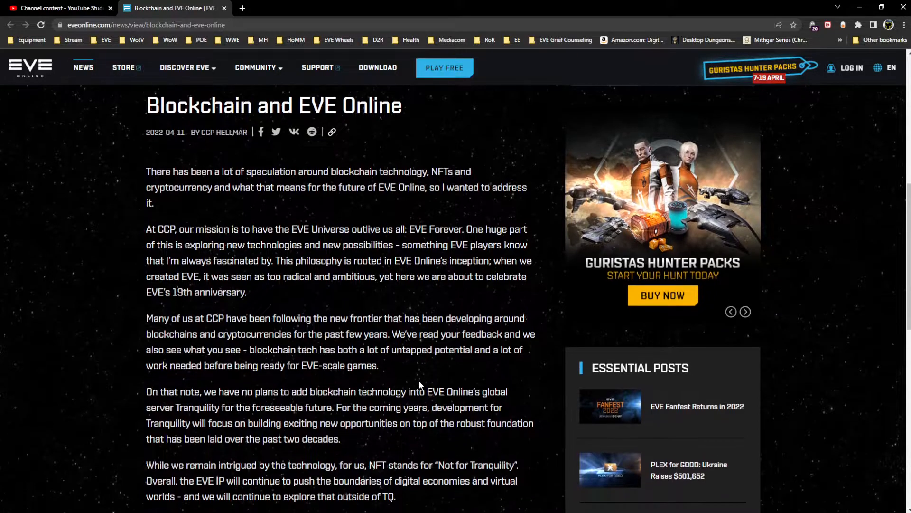
pyautogui.scroll(-3)
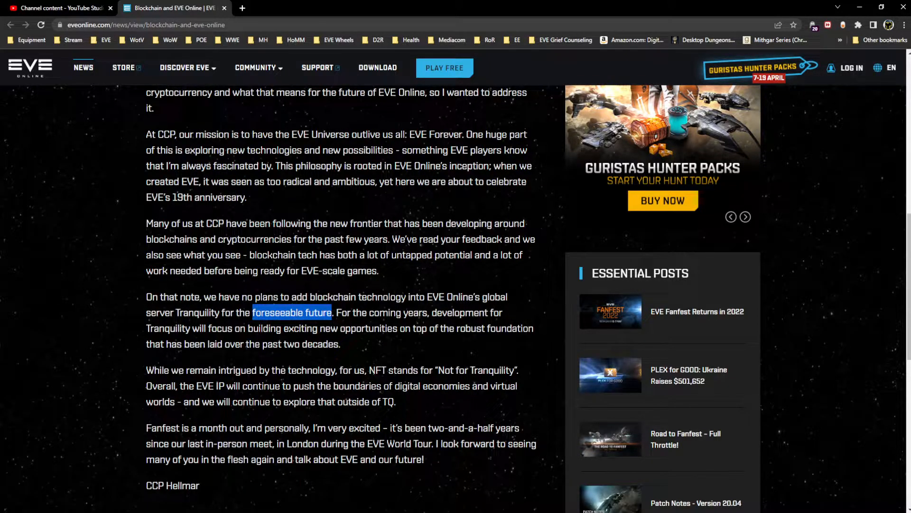
pyautogui.moveTo(58, 306)
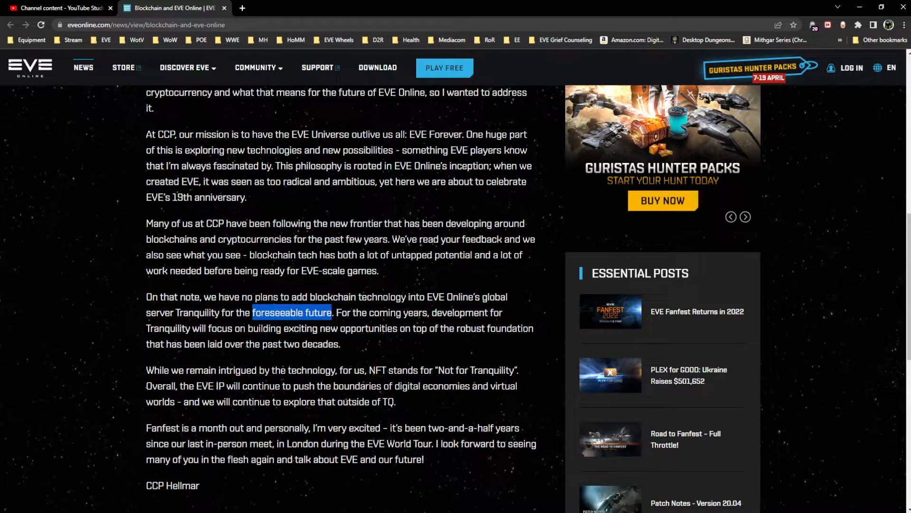
pyautogui.click(390, 344)
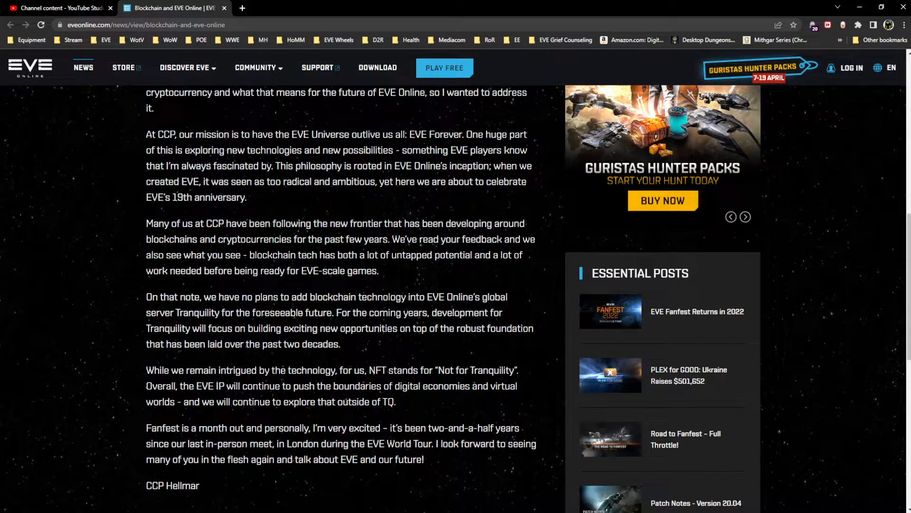
pyautogui.moveTo(388, 348)
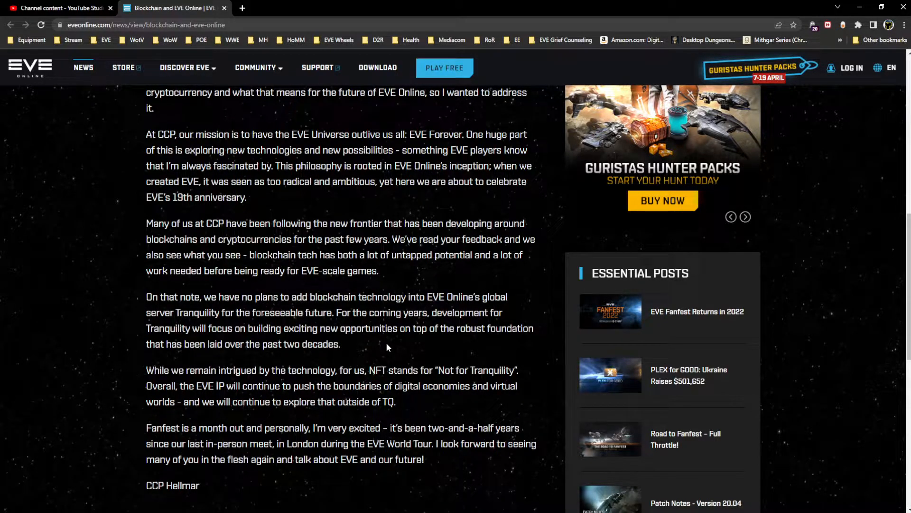
pyautogui.moveTo(220, 309)
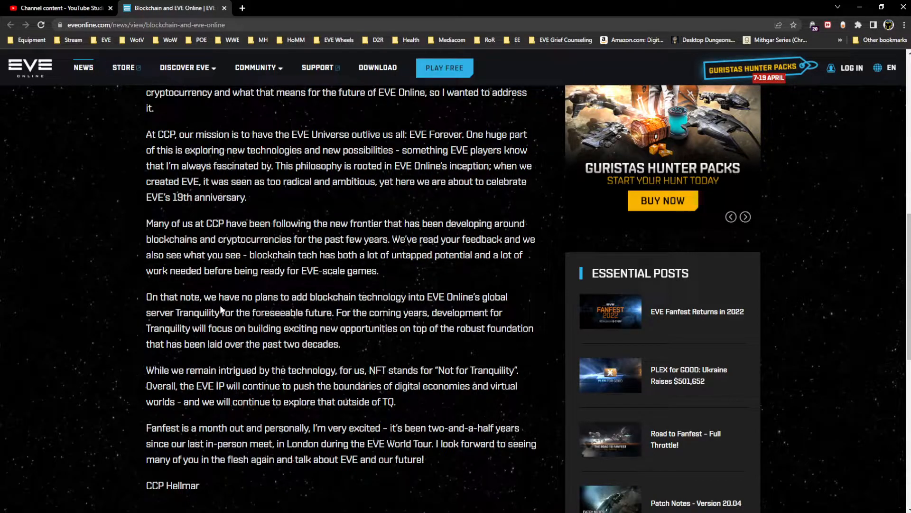
pyautogui.moveTo(357, 352)
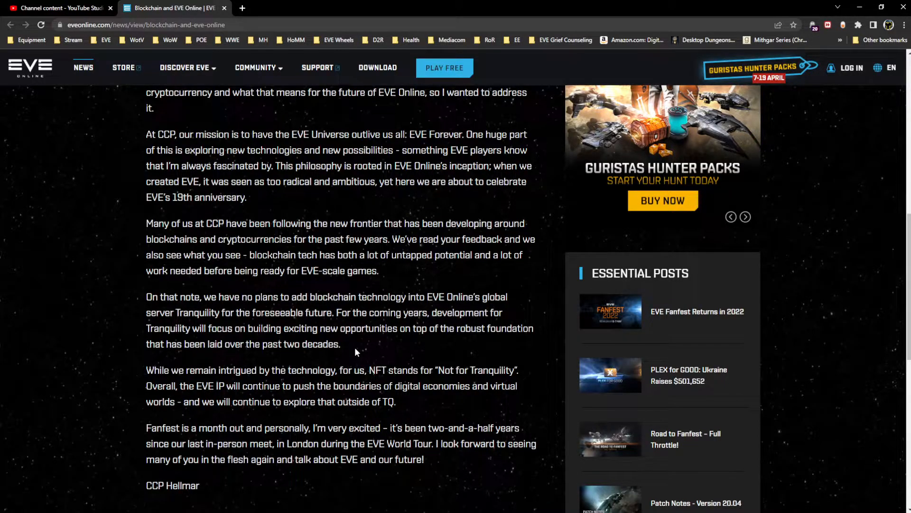
pyautogui.moveTo(409, 396)
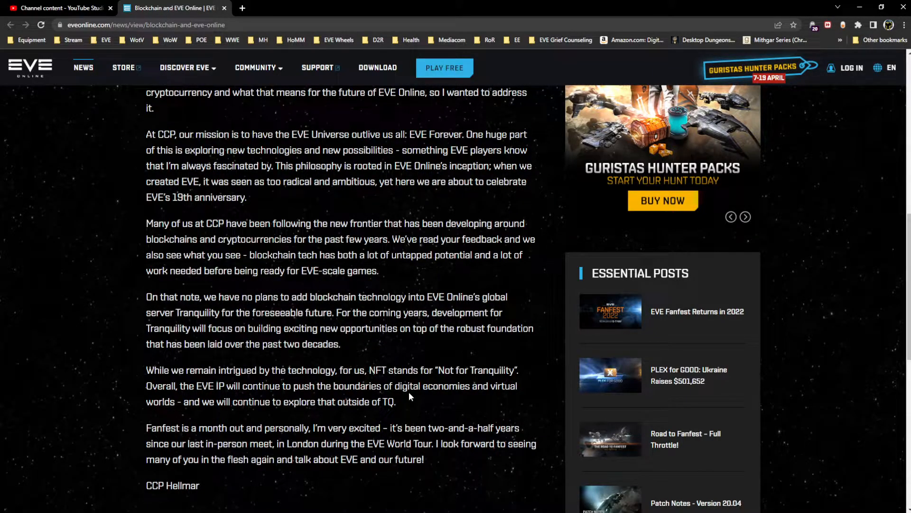
# Highlight the Not for Tranquility sentence, then 'EVE IP', clearing each highlight.
pyautogui.moveTo(429, 370); pyautogui.dragTo(517, 370)
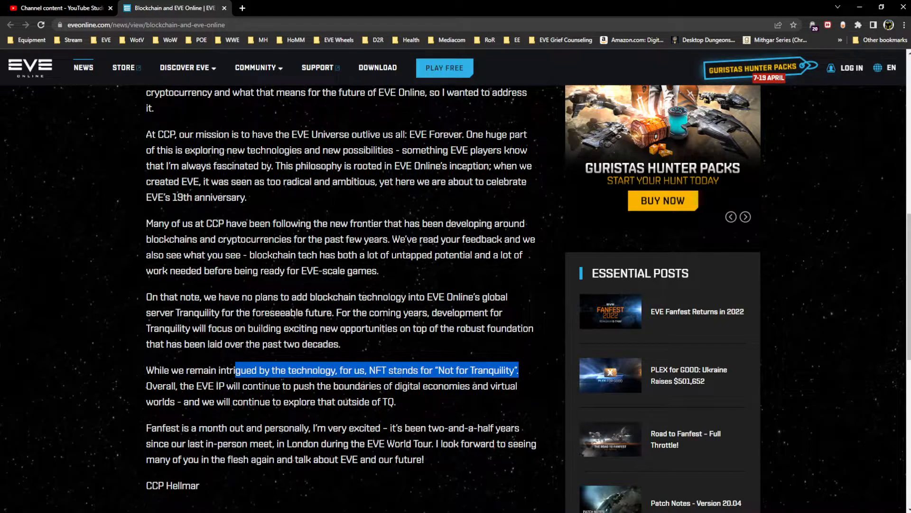
pyautogui.click(453, 403)
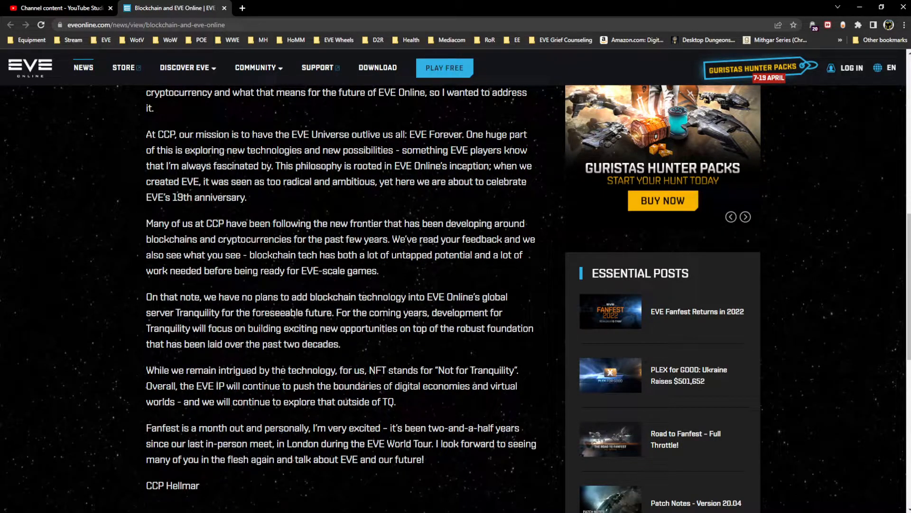
pyautogui.doubleClick(213, 385)
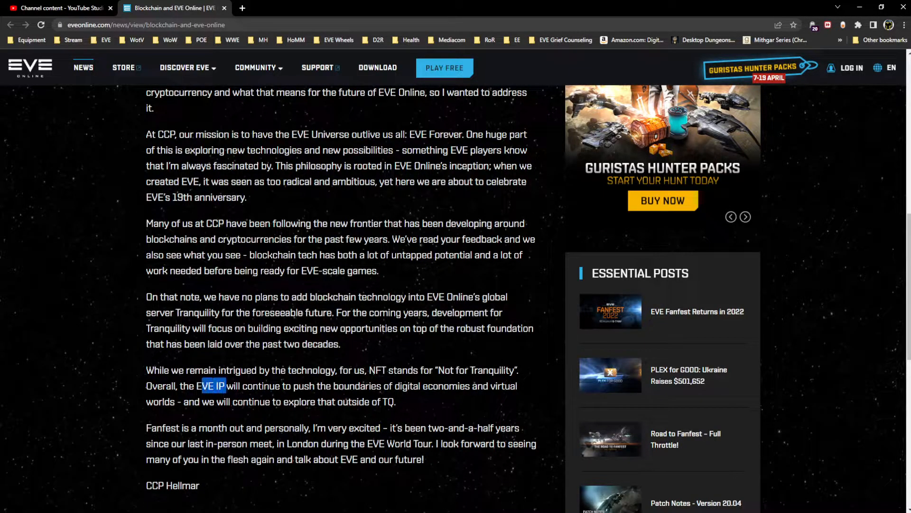
pyautogui.click(427, 403)
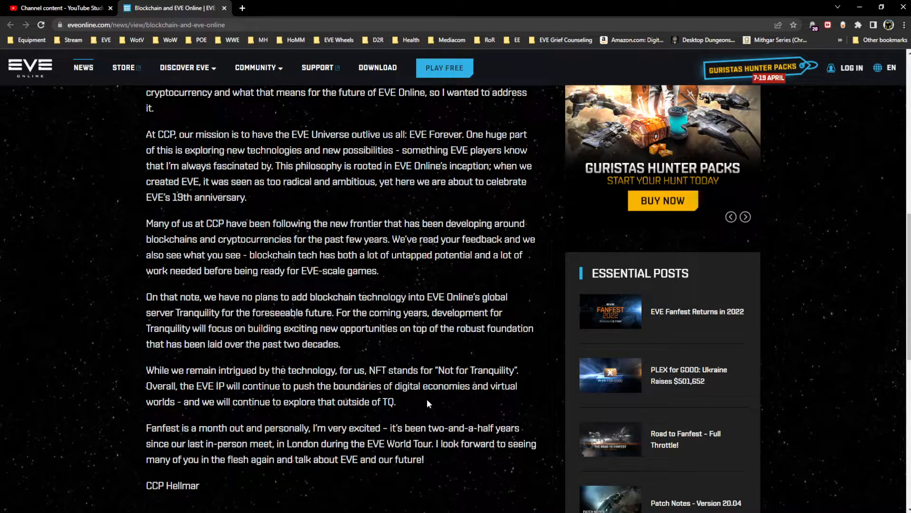
pyautogui.moveTo(416, 404)
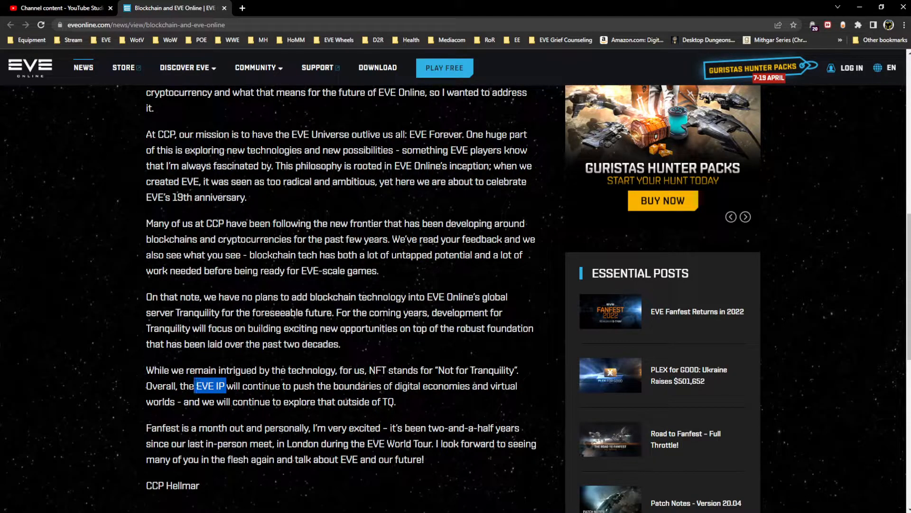
pyautogui.moveTo(326, 422)
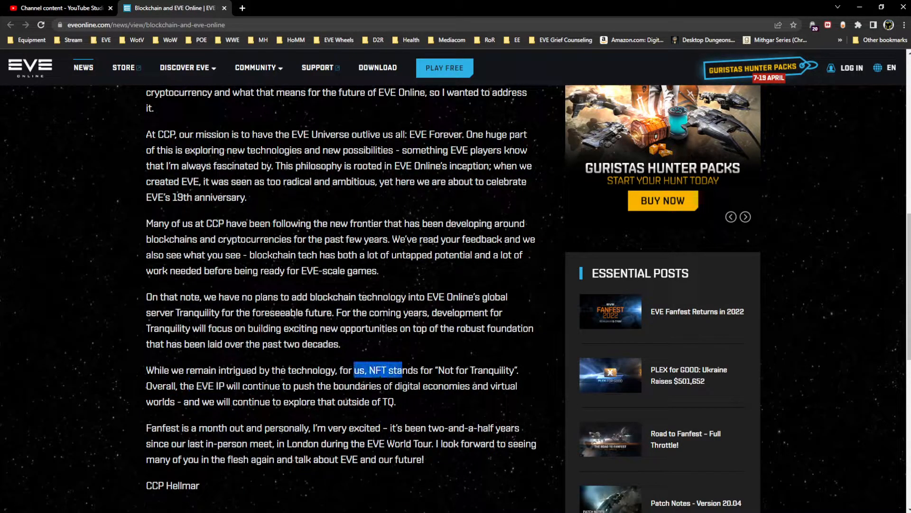
pyautogui.click(423, 414)
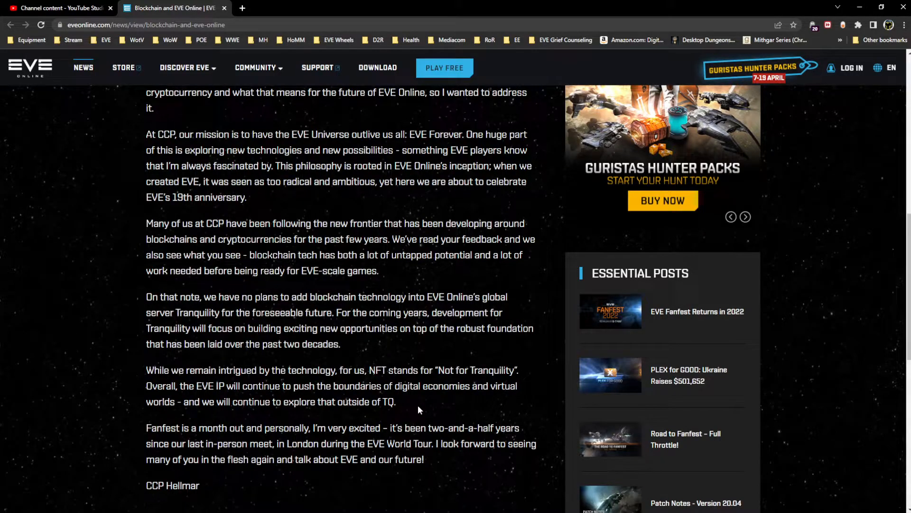
pyautogui.moveTo(422, 407)
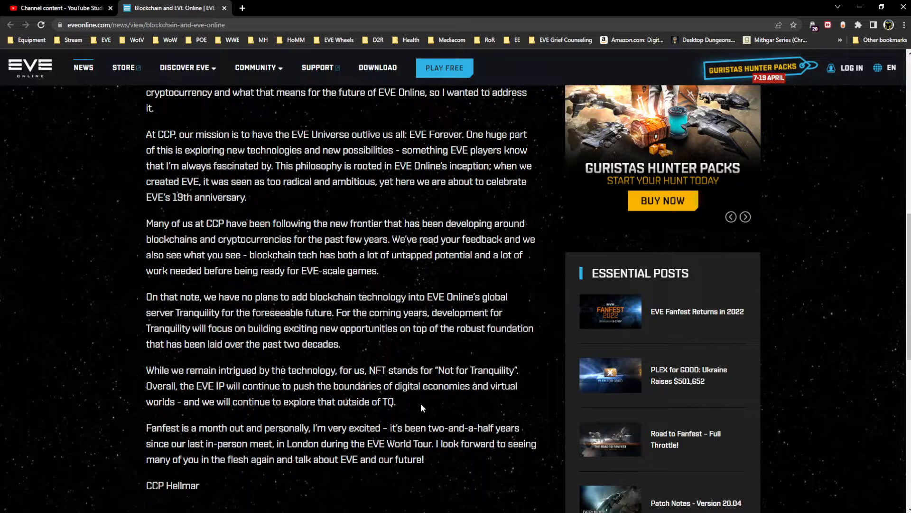
pyautogui.moveTo(265, 402); pyautogui.dragTo(397, 402)
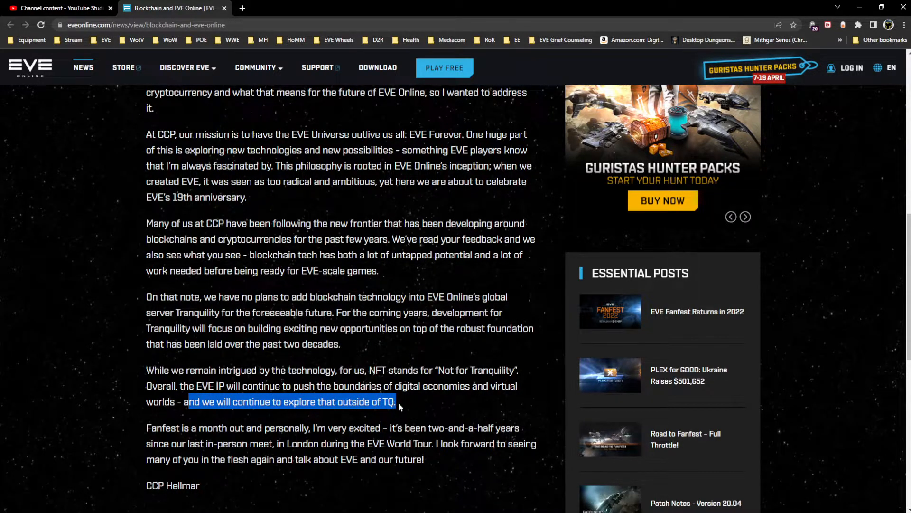
pyautogui.click(398, 406)
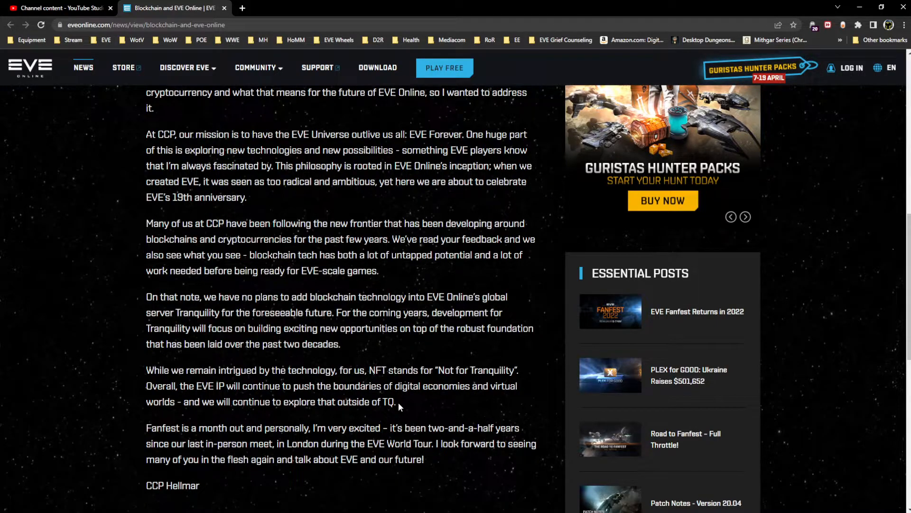